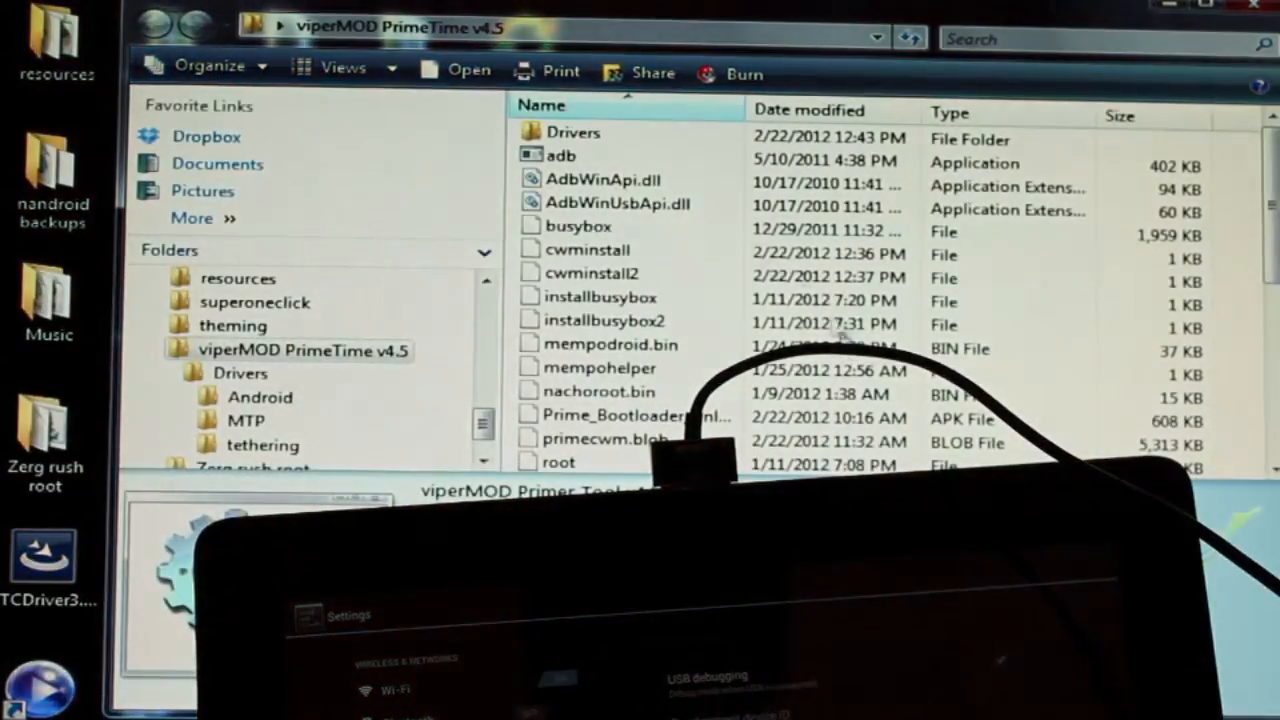
Look through the Drivers and Android folders, then go back to the viperMOD PrimeTime folder
{"action": "double_click", "coordinate": [572, 132]}
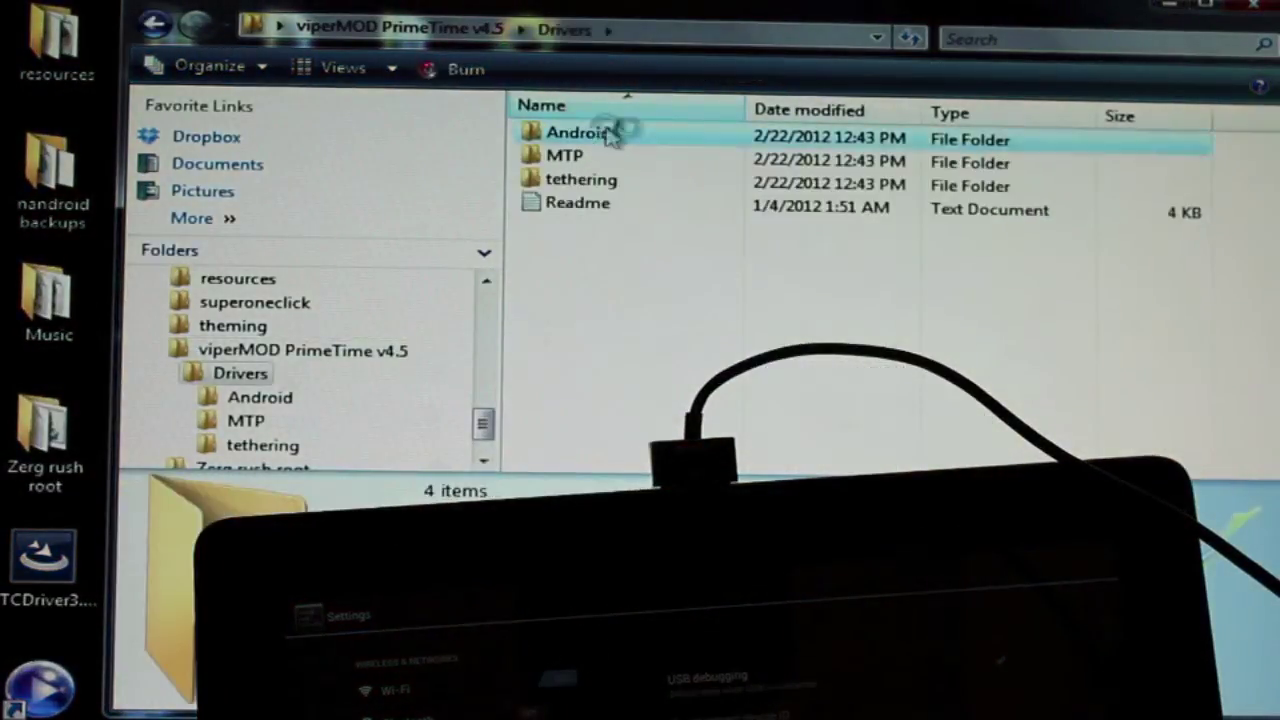
{"action": "double_click", "coordinate": [576, 132]}
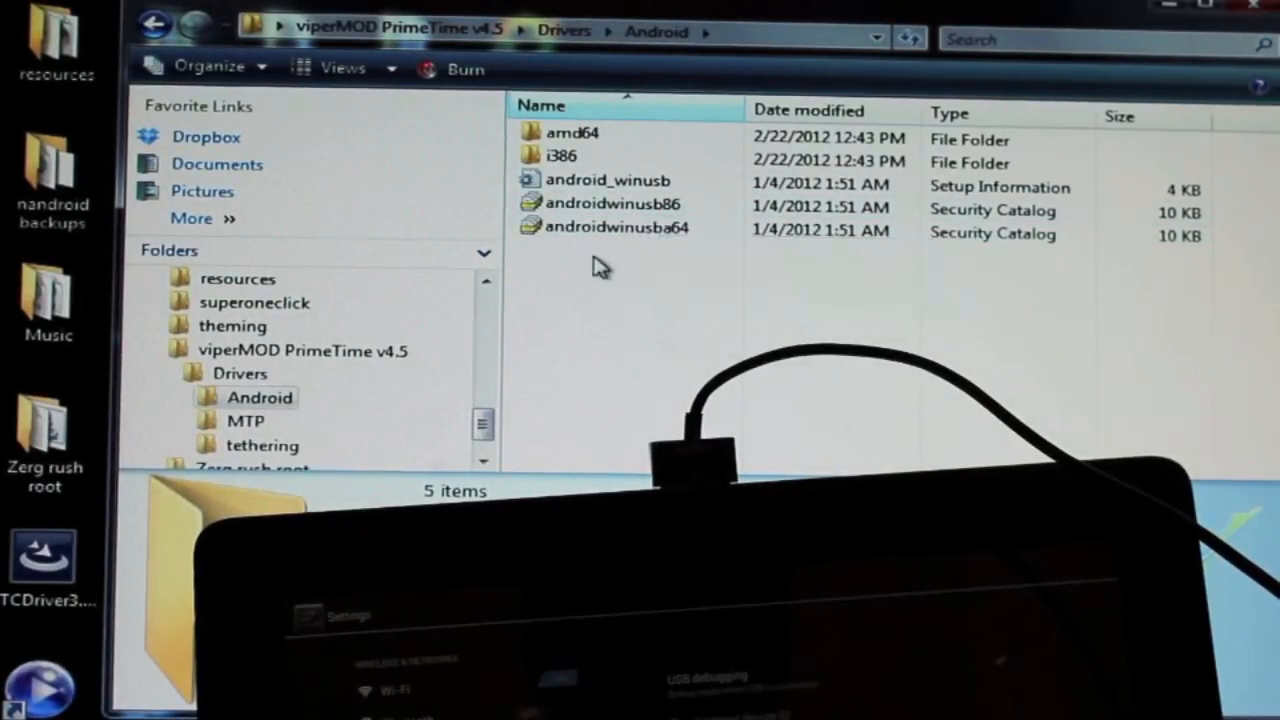
{"action": "left_click", "coordinate": [154, 24]}
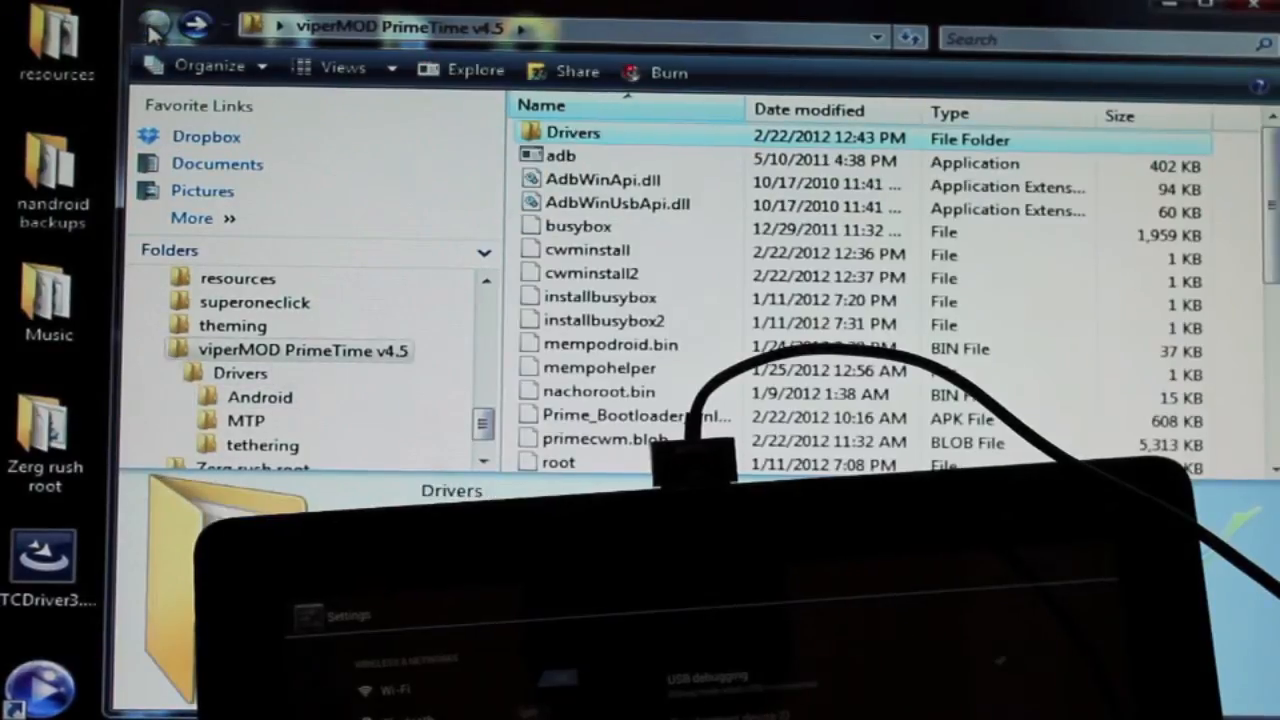
Launch viperMOD PrimeTime v4.5.exe from the folder
{"action": "scroll", "scroll_direction": "down", "scroll_amount": 3}
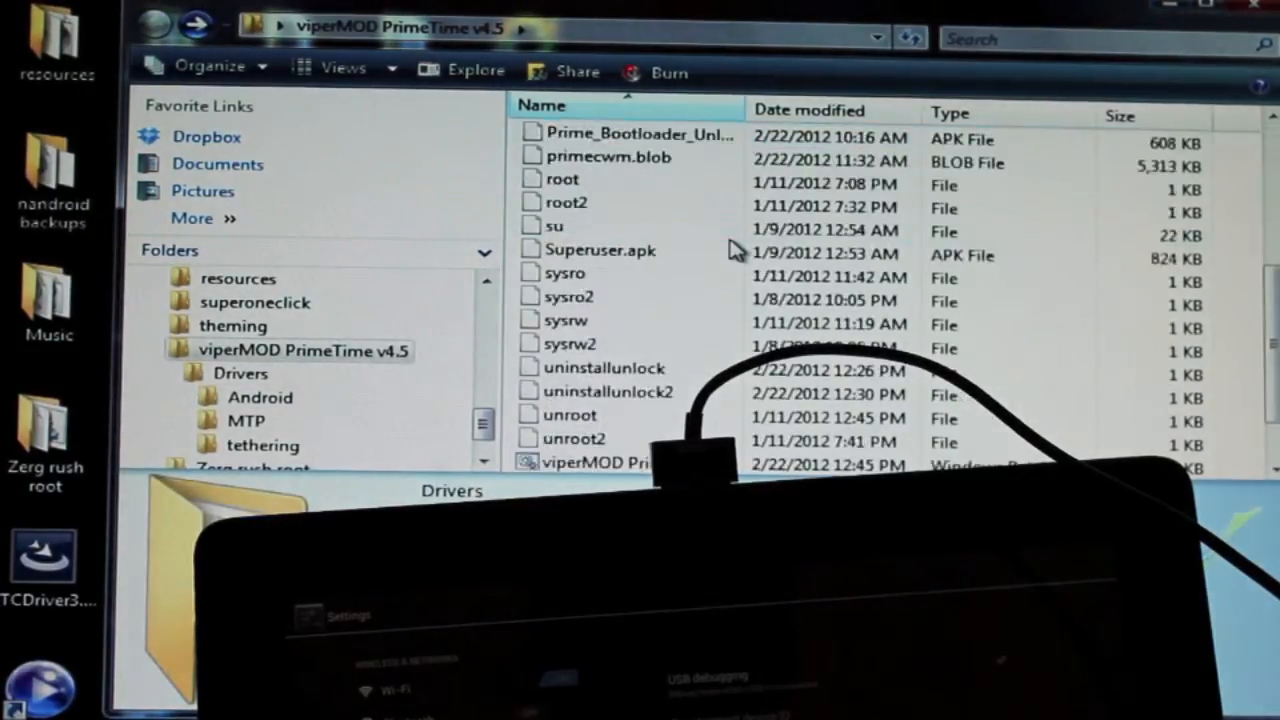
{"action": "scroll", "scroll_direction": "down", "scroll_amount": 3}
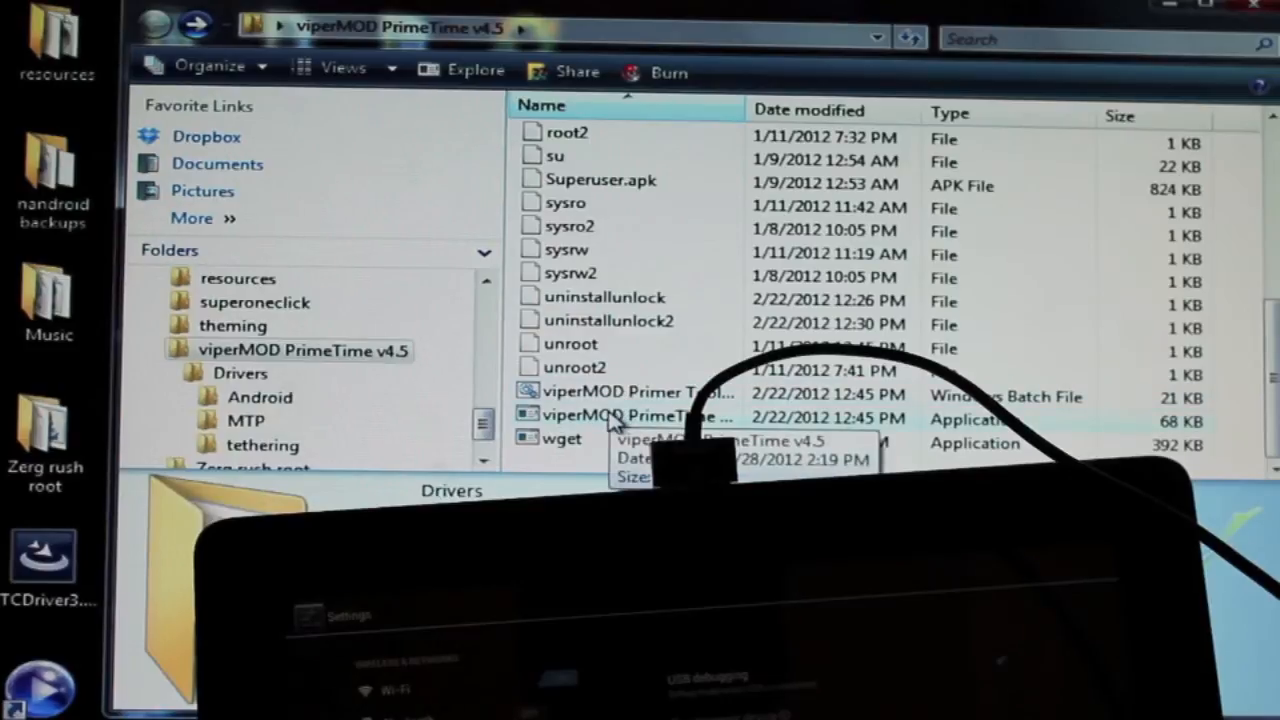
{"action": "double_click", "coordinate": [632, 414]}
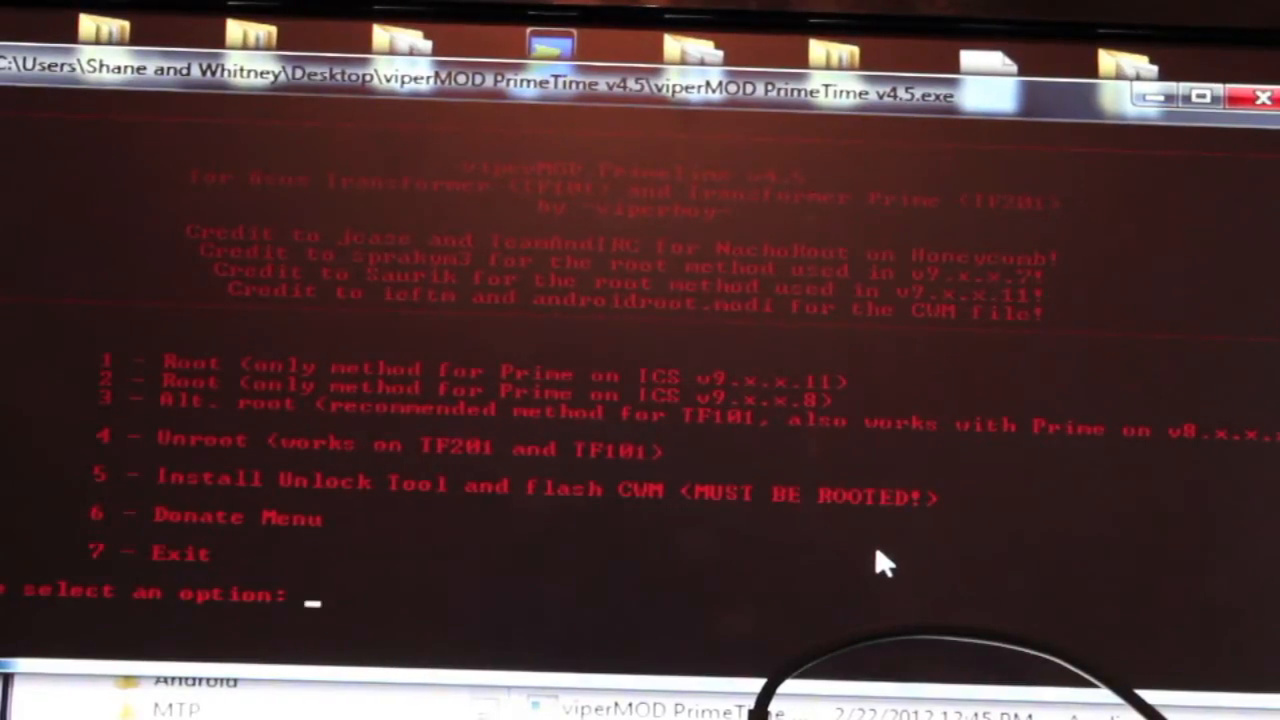
Enter 1 at the 'select an option' prompt to choose the ICS root method
{"action": "type", "text": "1"}
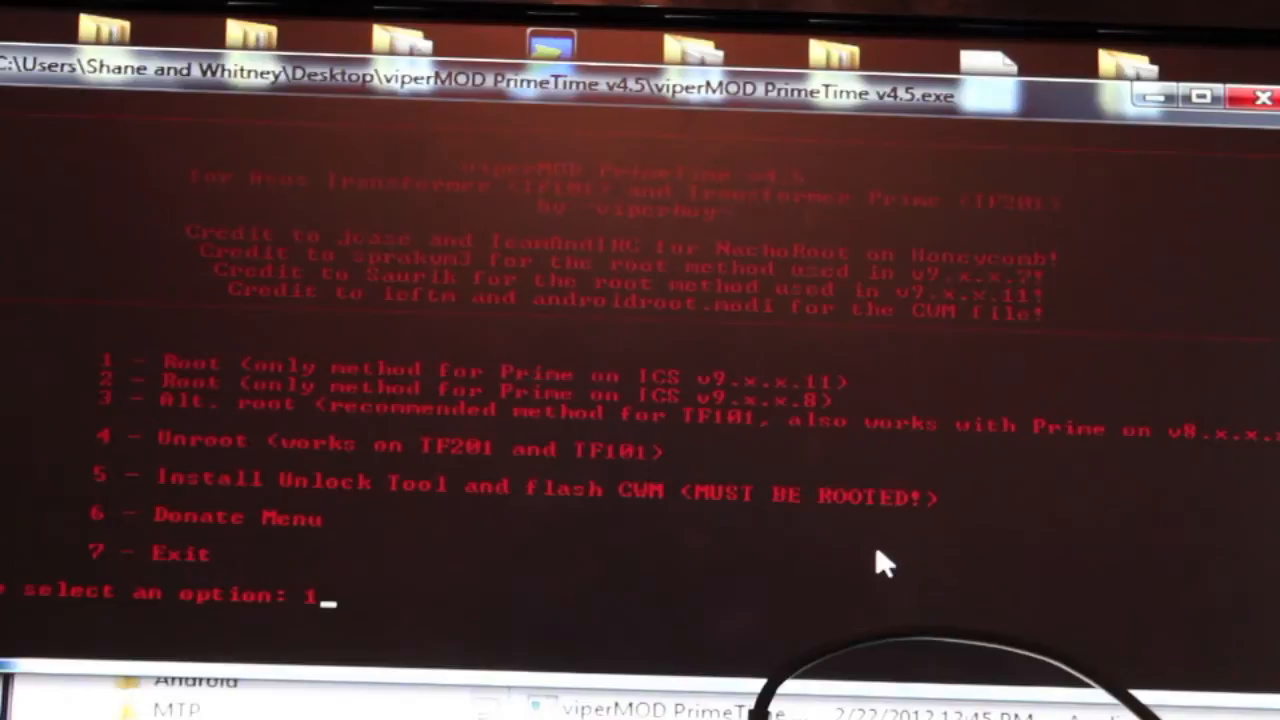